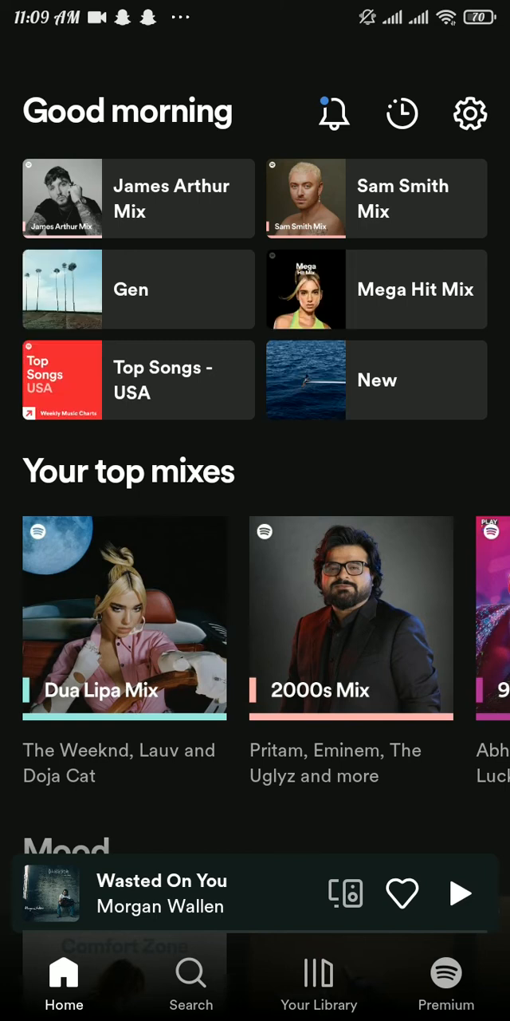
- Bring up Spotify's settings and reach the Privacy and Social sections
left_click(471, 112)
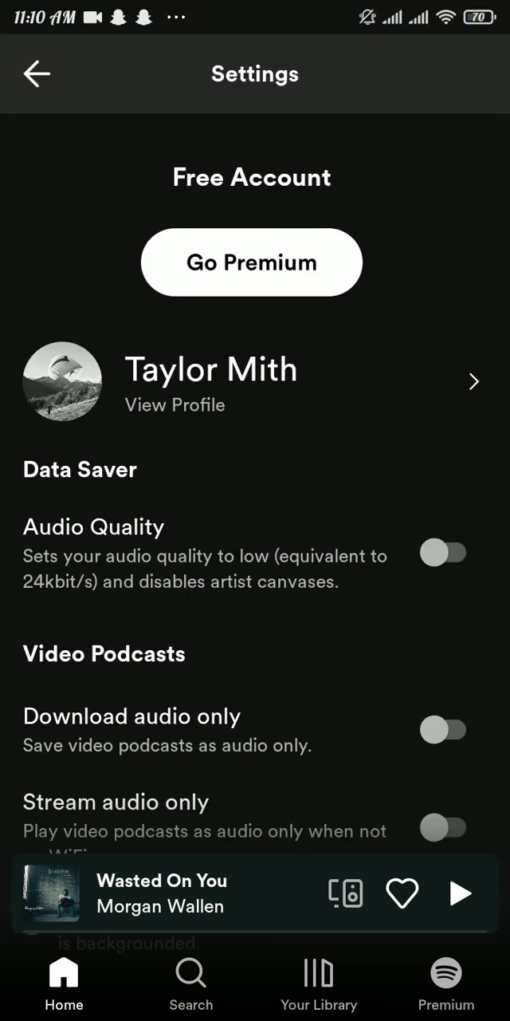
scroll("up", 3)
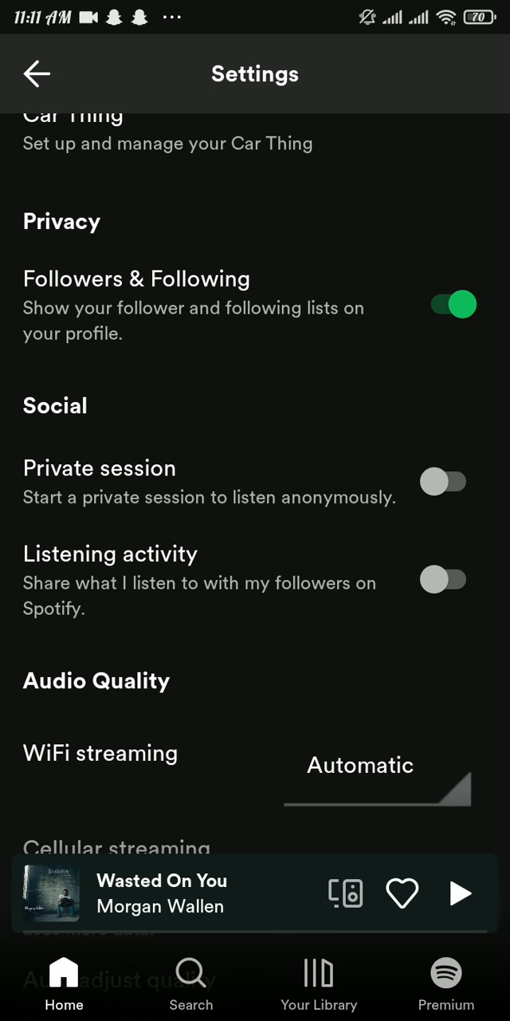
- Switch on Private session, greying out the listening activity option
left_click(443, 481)
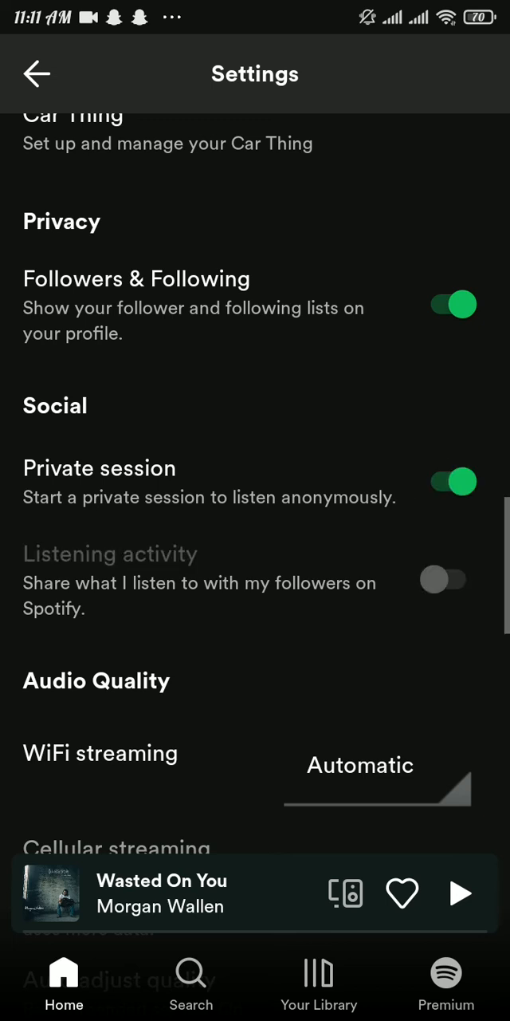